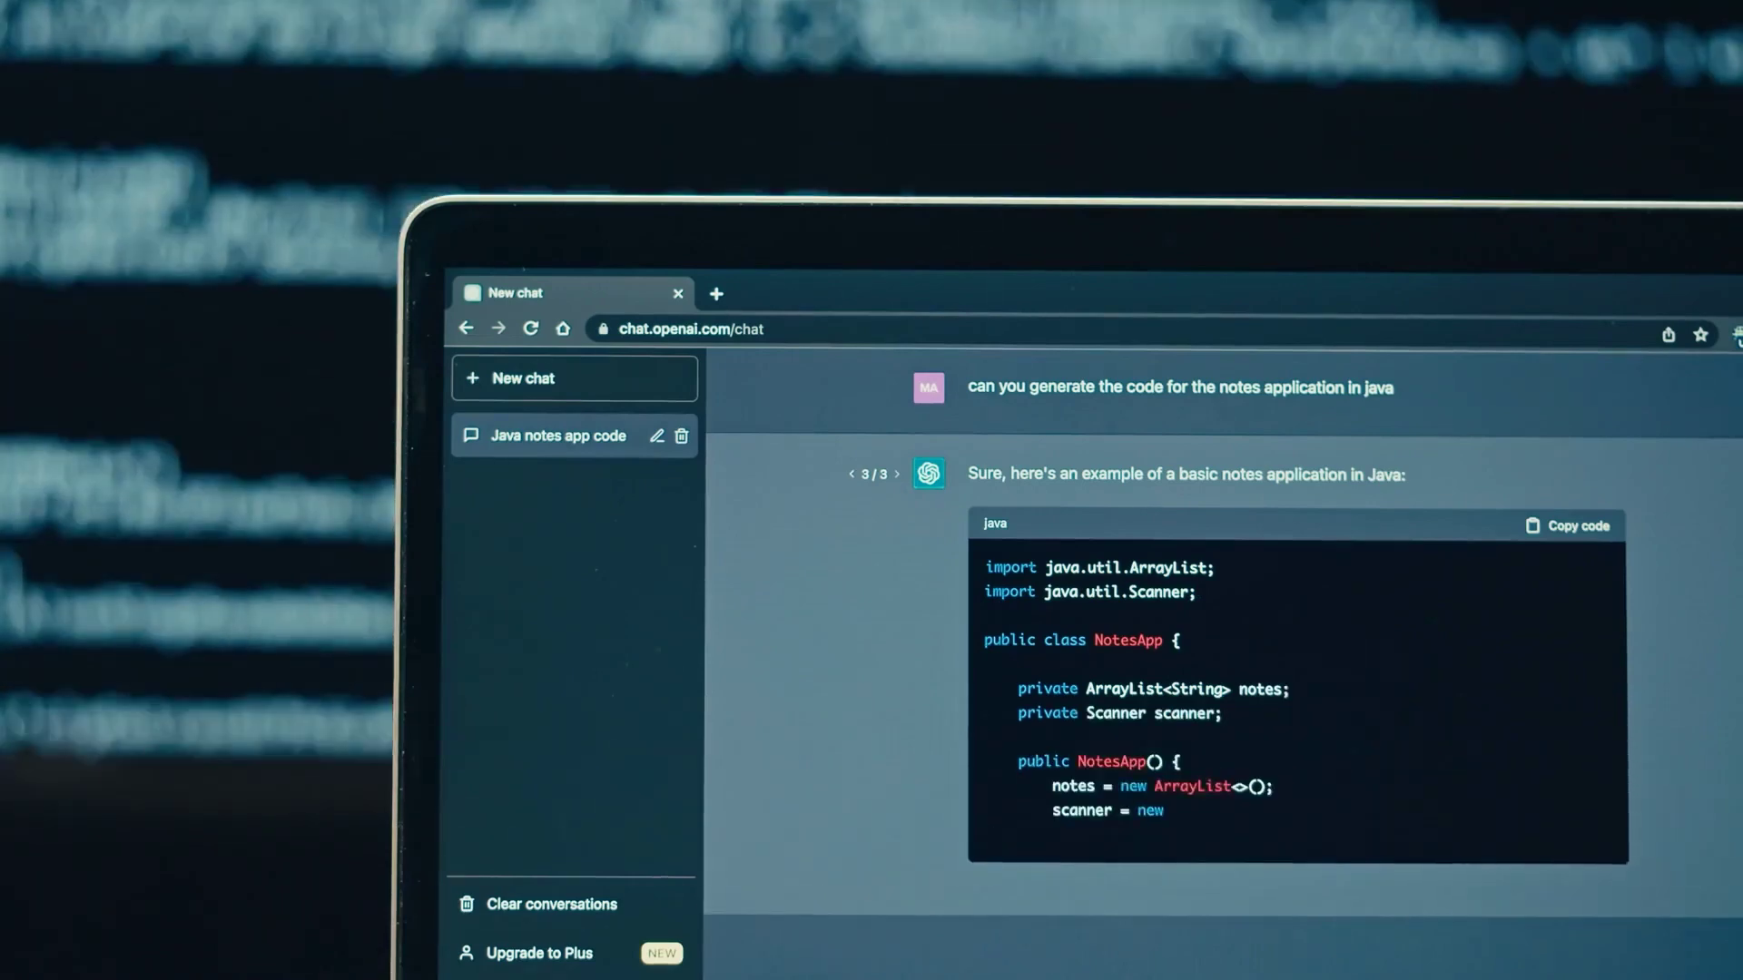
scroll("down", 3)
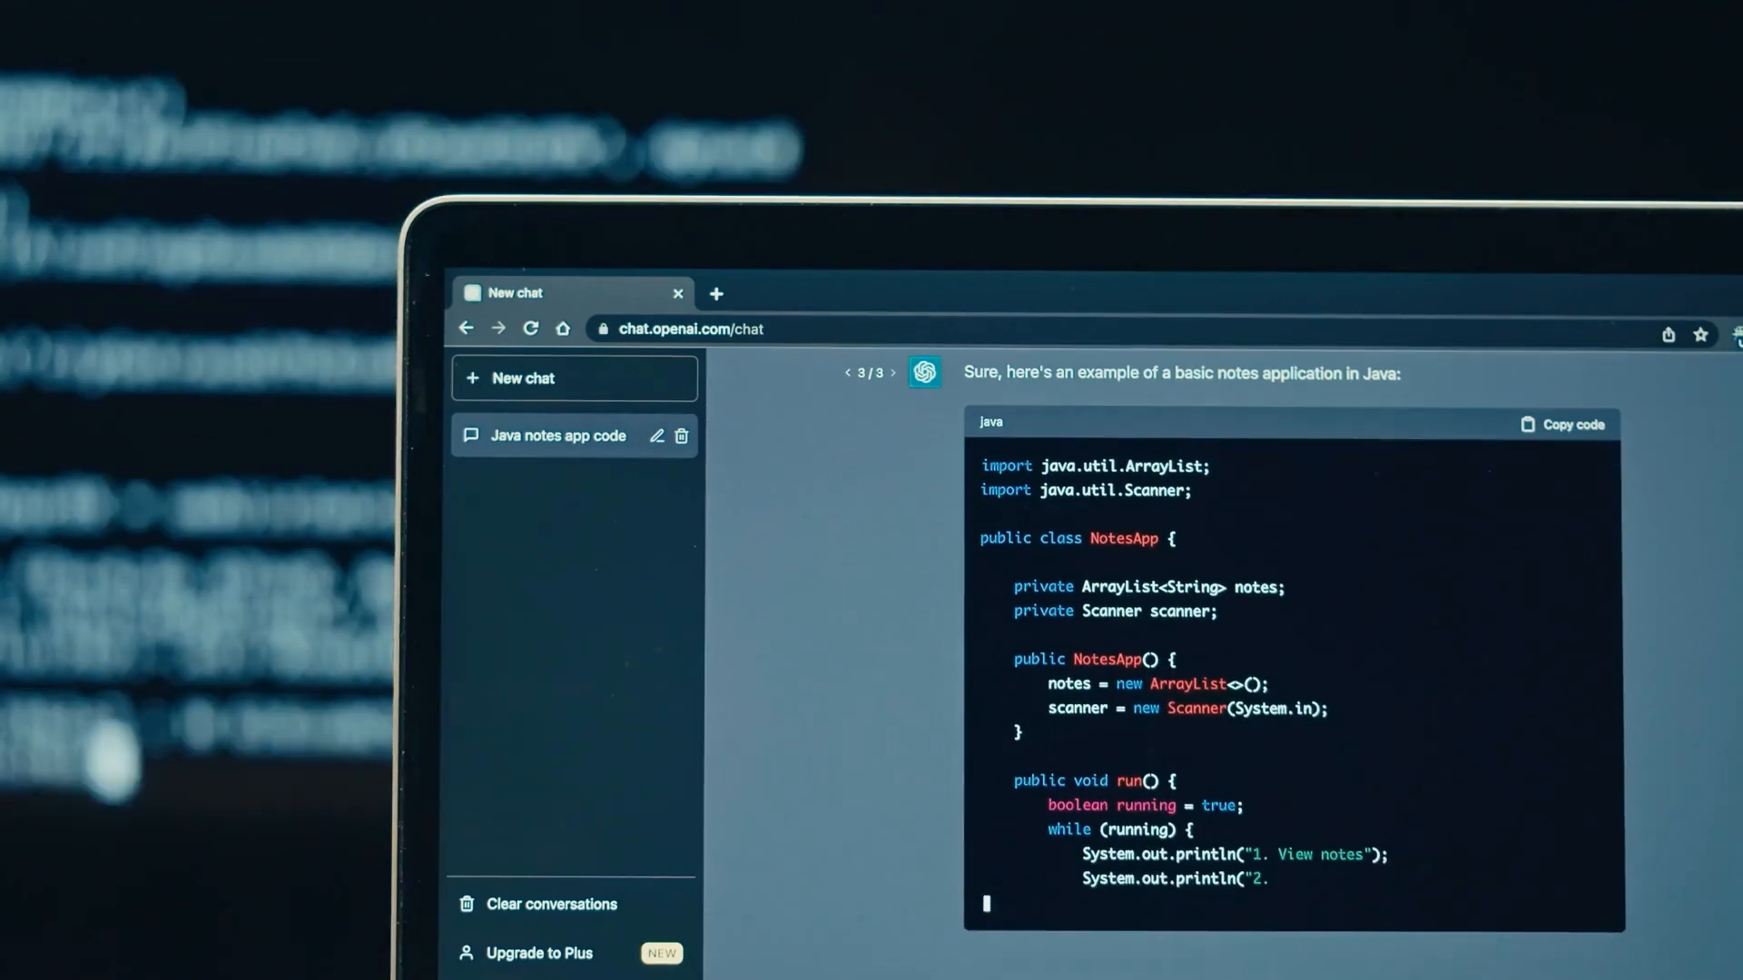